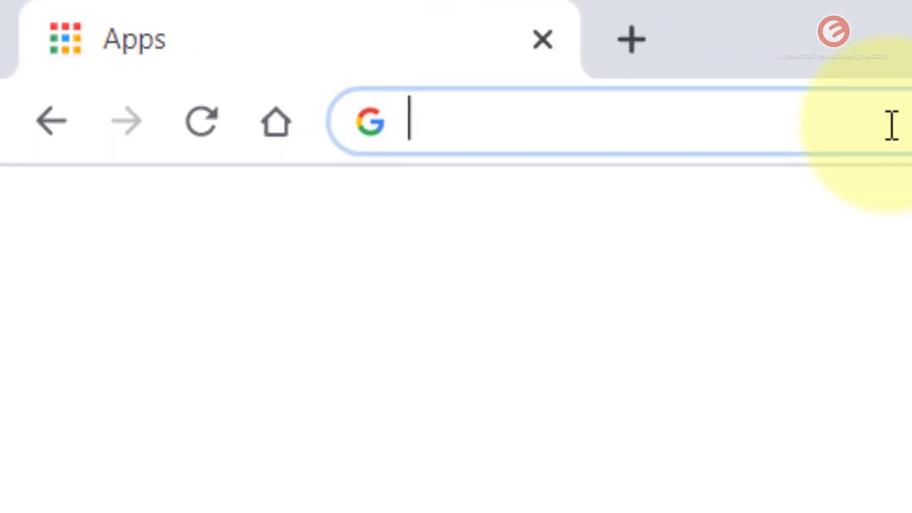
# Step: Enter a chrome:// address to load the chrome://flags experimental features page
pyautogui.write('chrome://version')
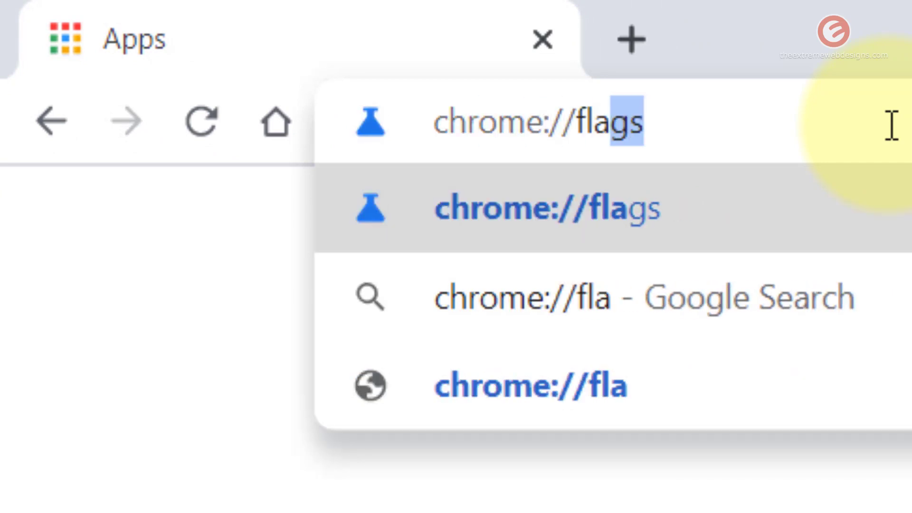
pyautogui.press('Enter')
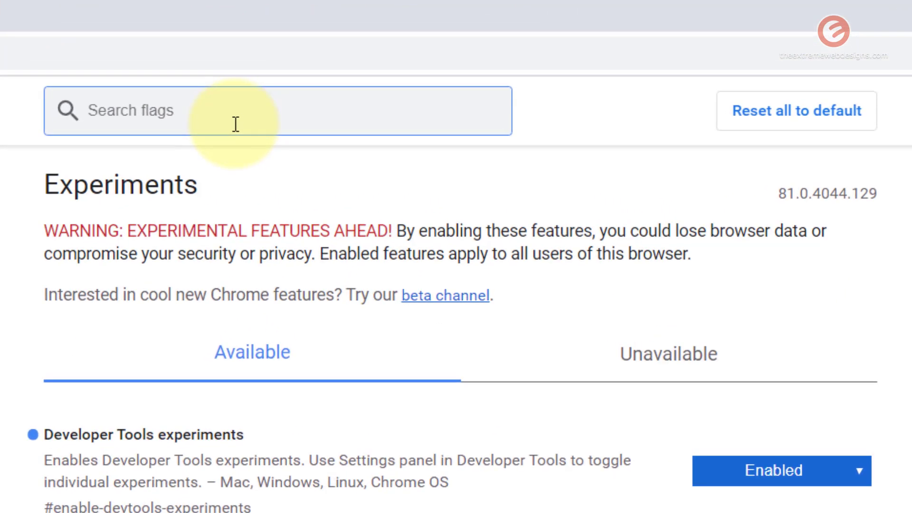
# Step: Search flags for 'hover' and set Tab Hover Cards to Disabled
pyautogui.write('hover')
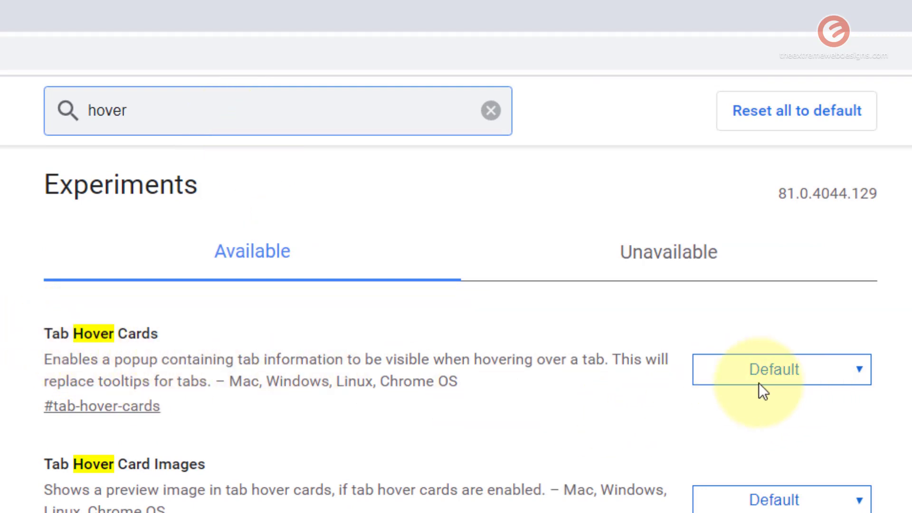
pyautogui.click(780, 369)
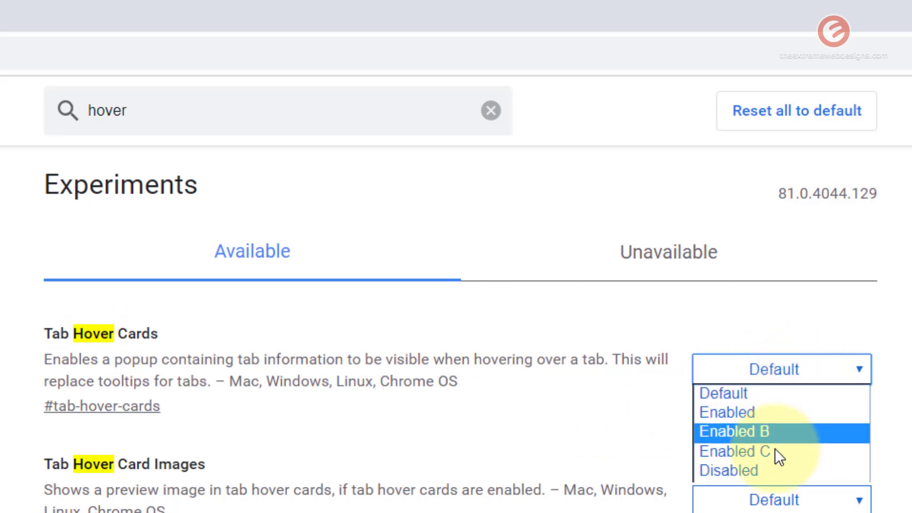
pyautogui.click(728, 469)
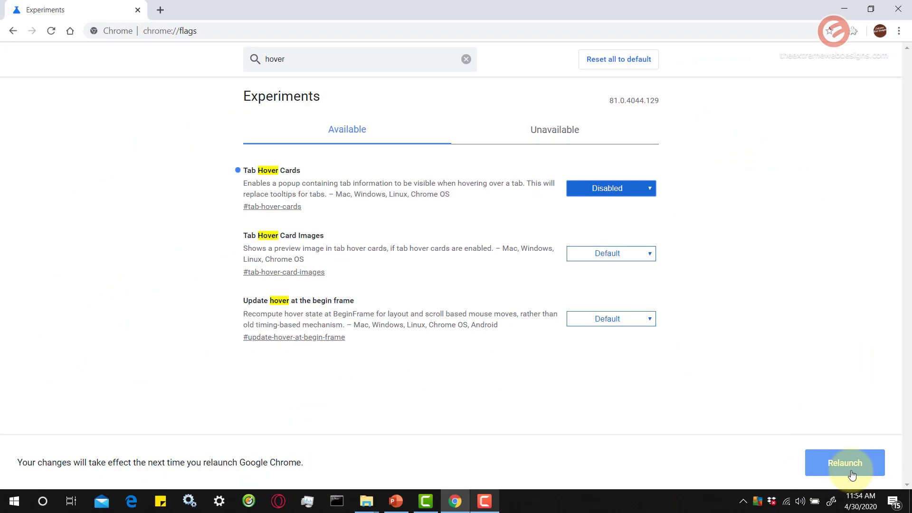
# Step: Relaunch Chrome to apply the disabled Tab Hover Cards setting
pyautogui.click(845, 462)
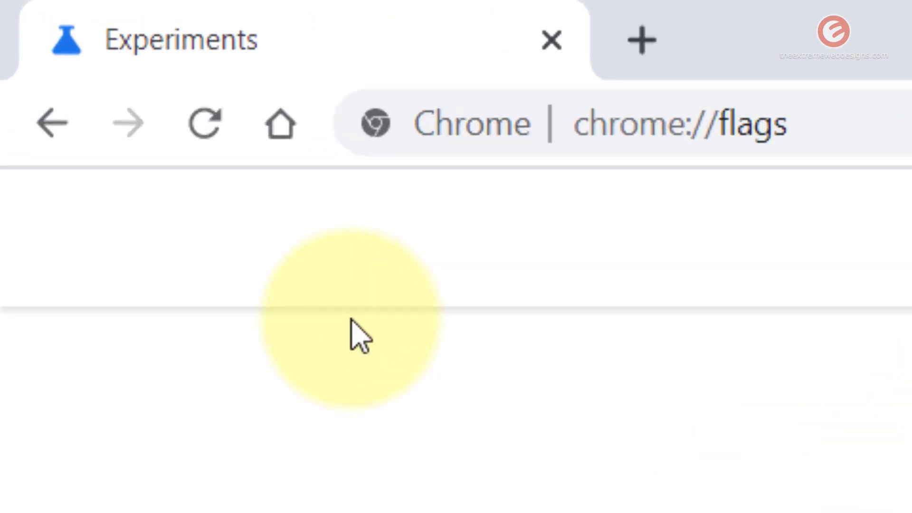
pyautogui.moveTo(349, 58)
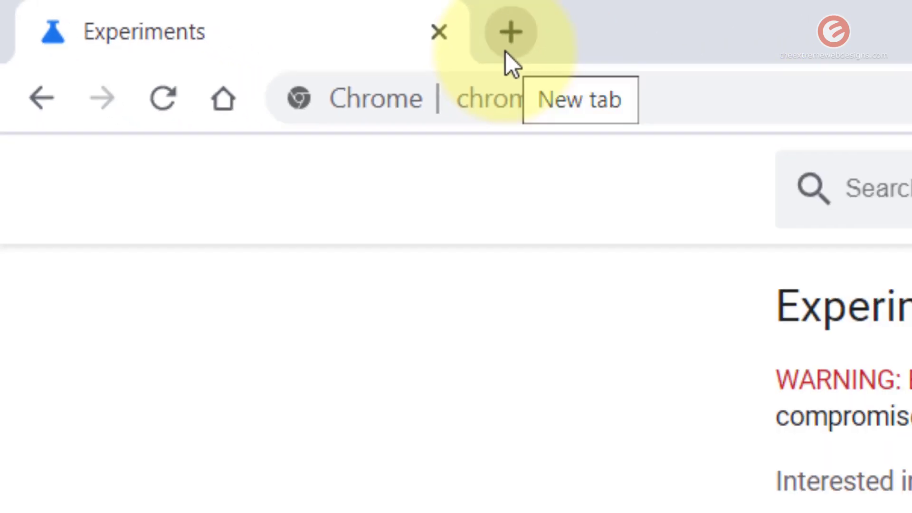
# Step: Open a new tab beside the Experiments tab to test hovering over tabs
pyautogui.click(510, 32)
pyautogui.write('chrome://apps')
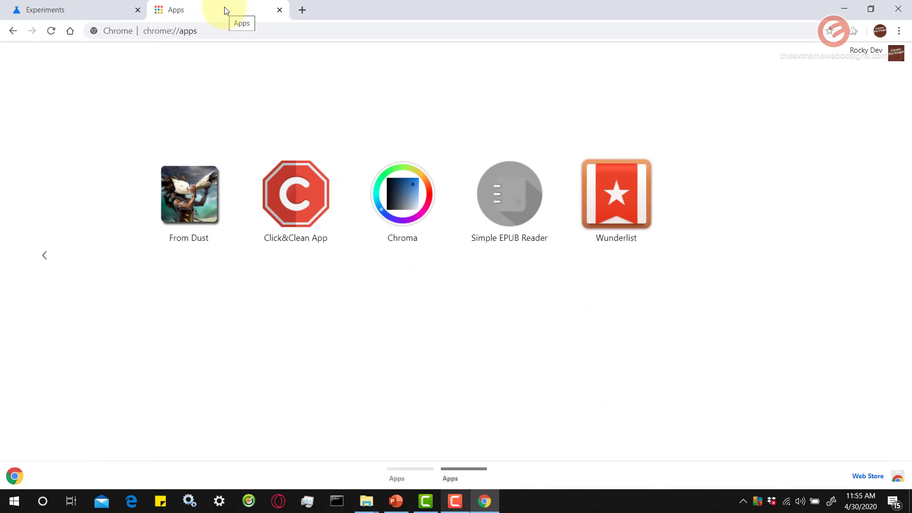
pyautogui.moveTo(226, 10)
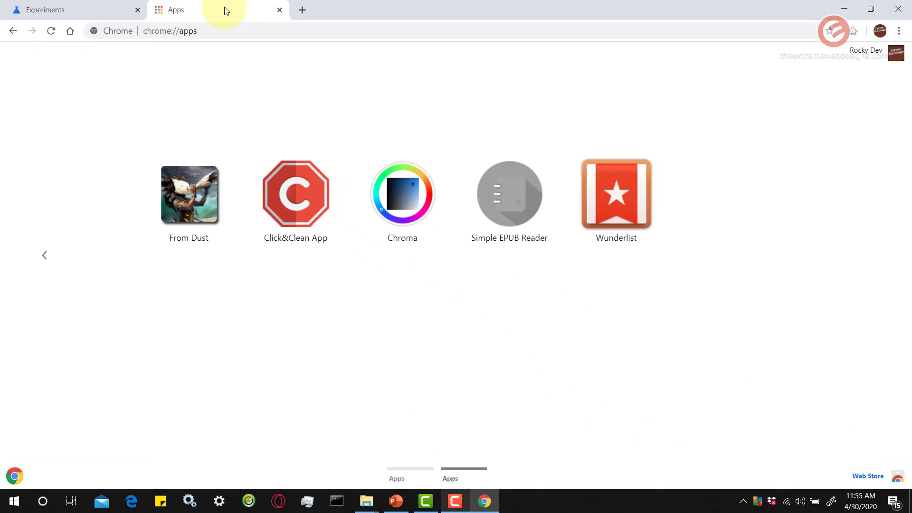